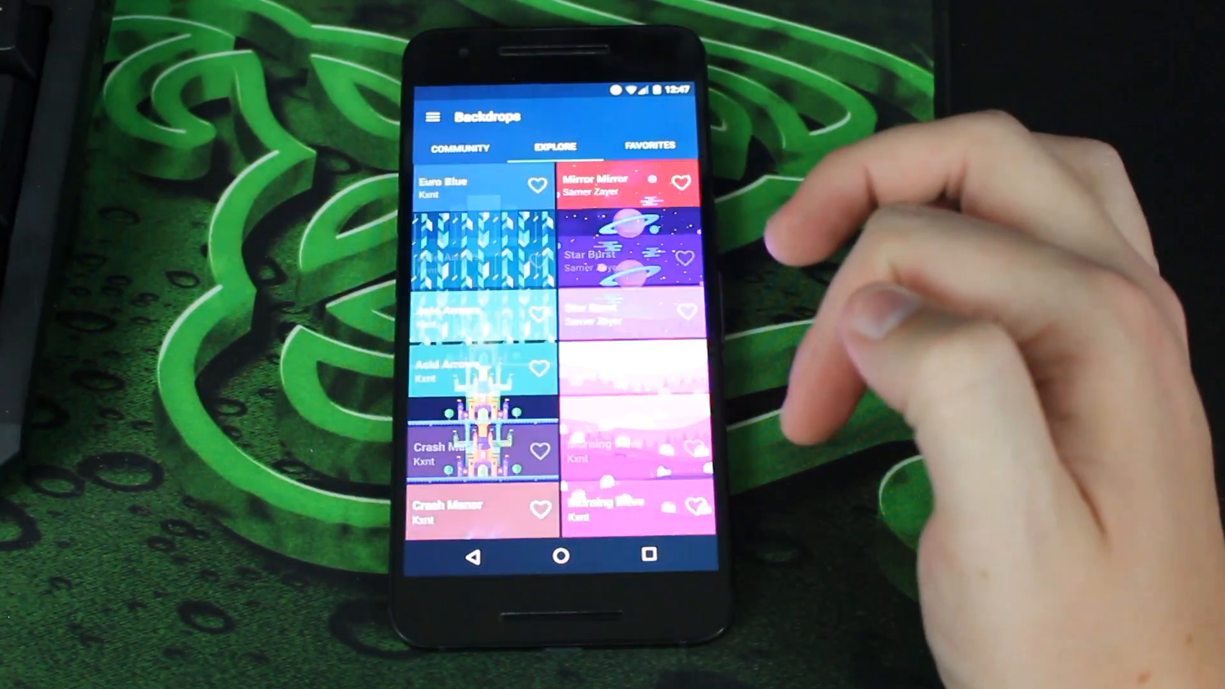
Scroll through the Explore wallpaper collections in Backdrops
scroll("up", 3)
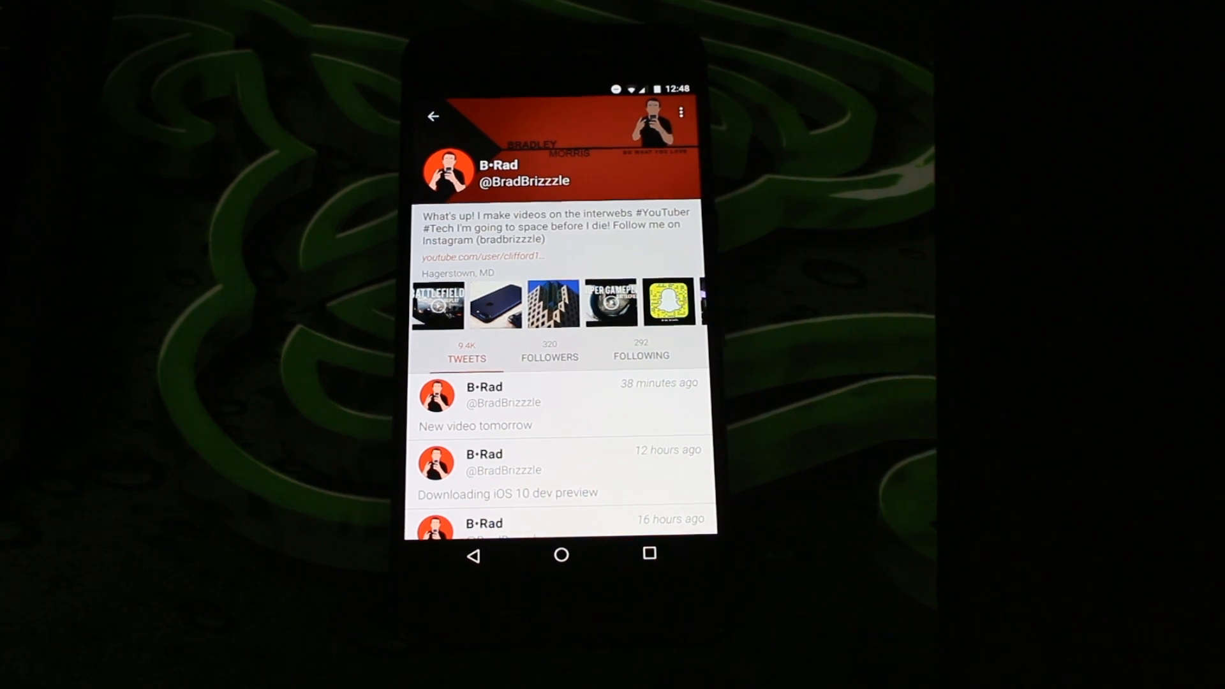
left_click(433, 116)
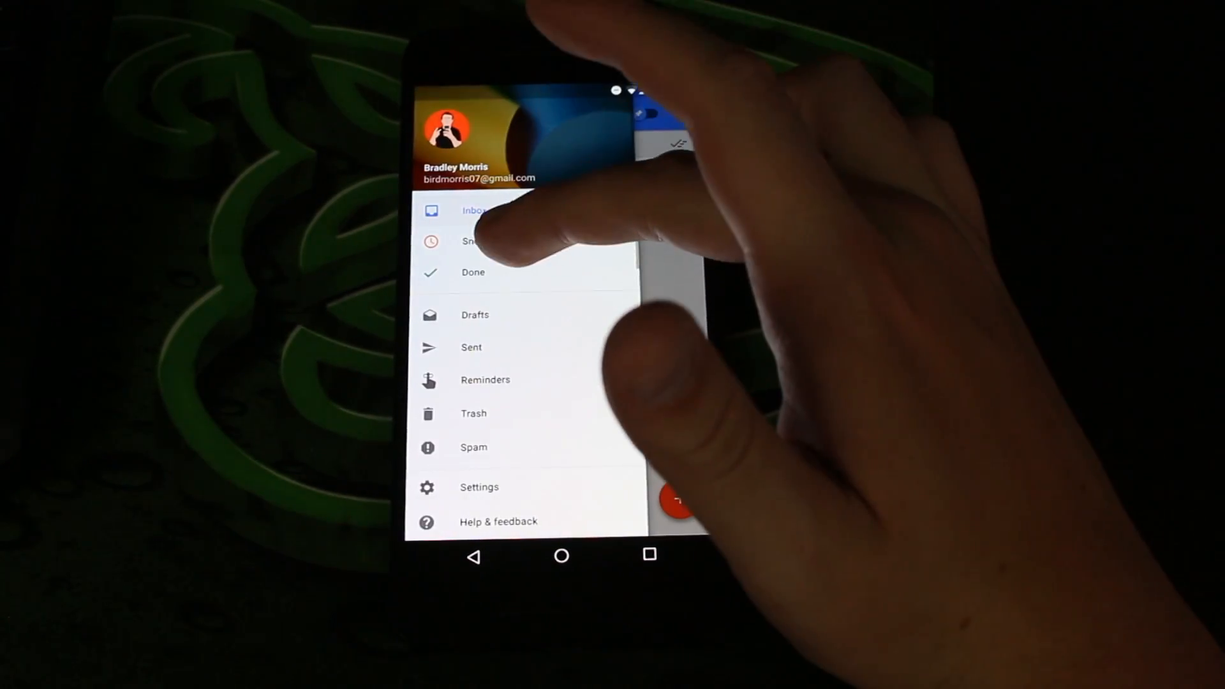
View the Done bundles in Inbox by Google, then bring up the news reader
left_click(473, 271)
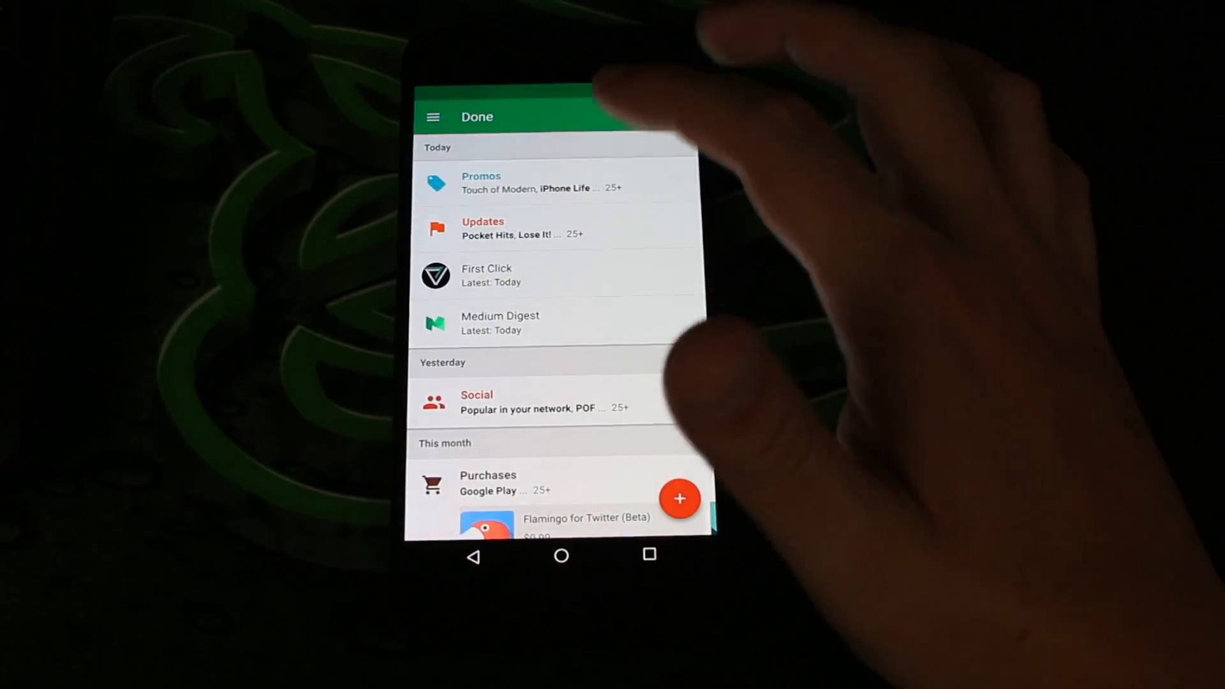
left_click(432, 116)
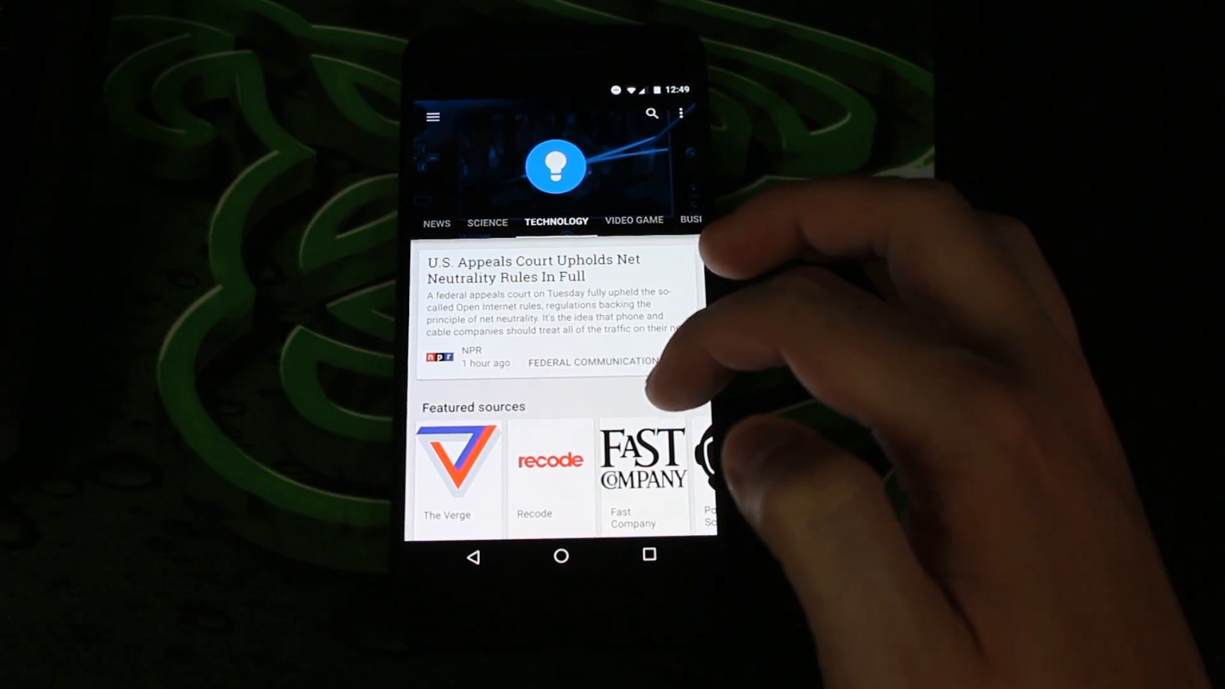
Scroll through the recommended Technology stories in Google Play Newsstand
scroll("up", 3)
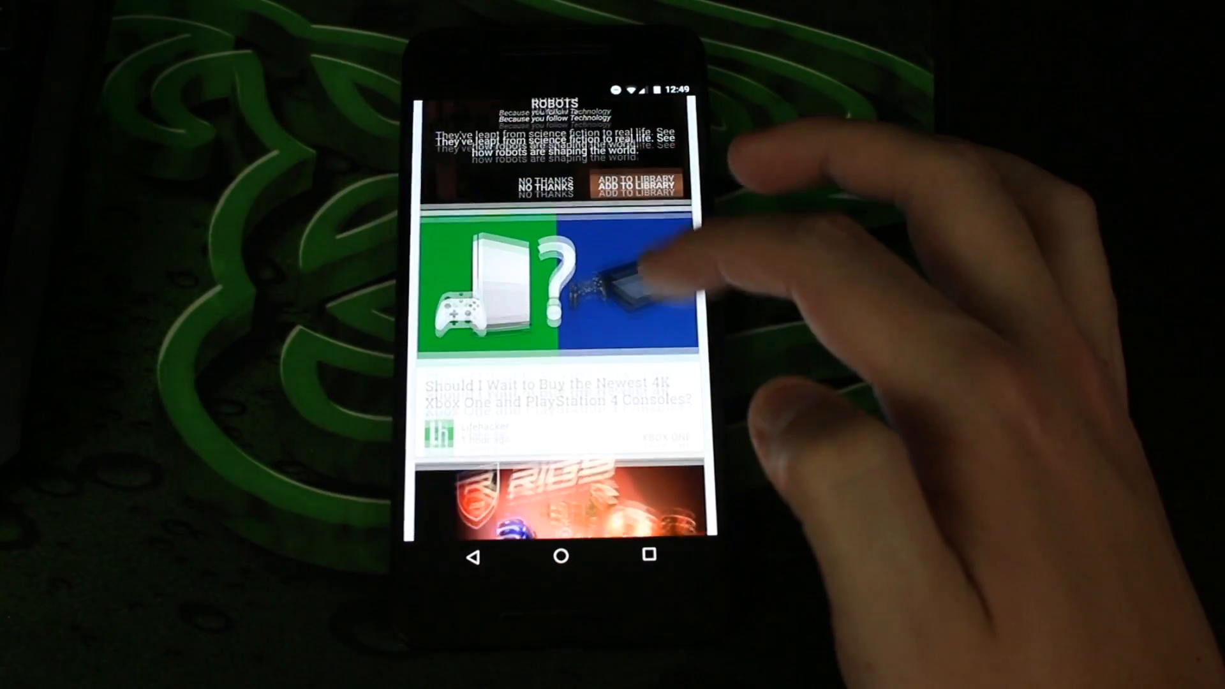
scroll("down", 3)
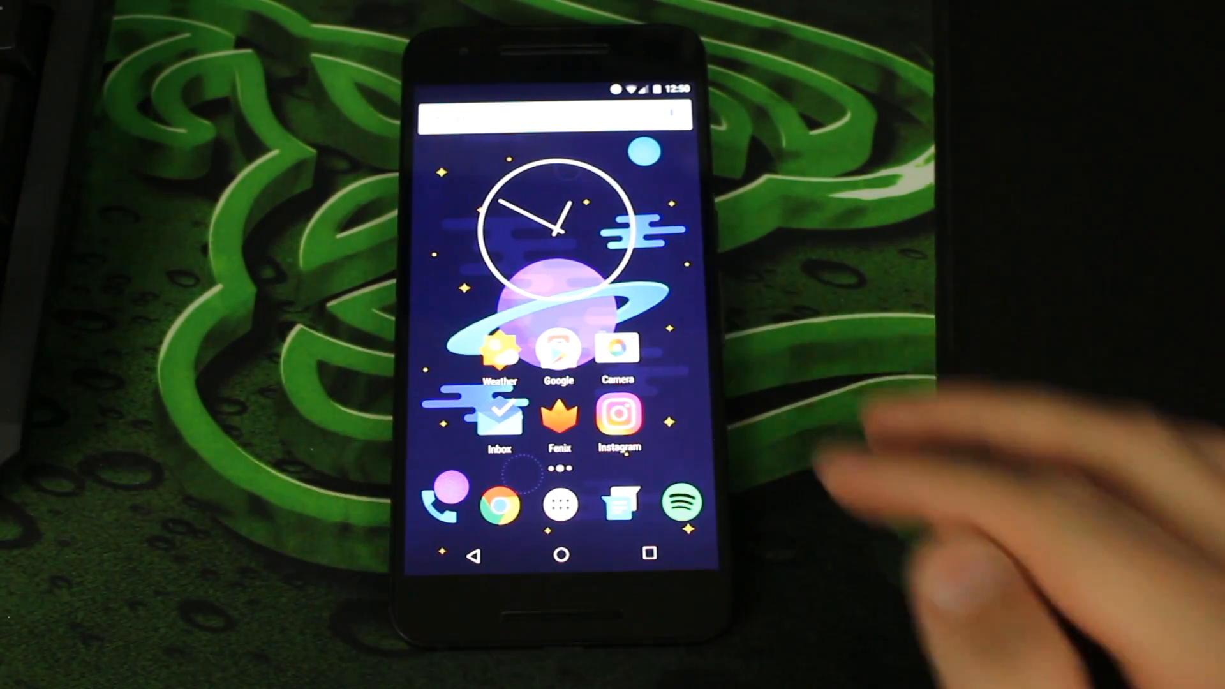
View Hagerstown's wind, air quality and sunrise today, then tomorrow's cloudy forecast
left_click(499, 355)
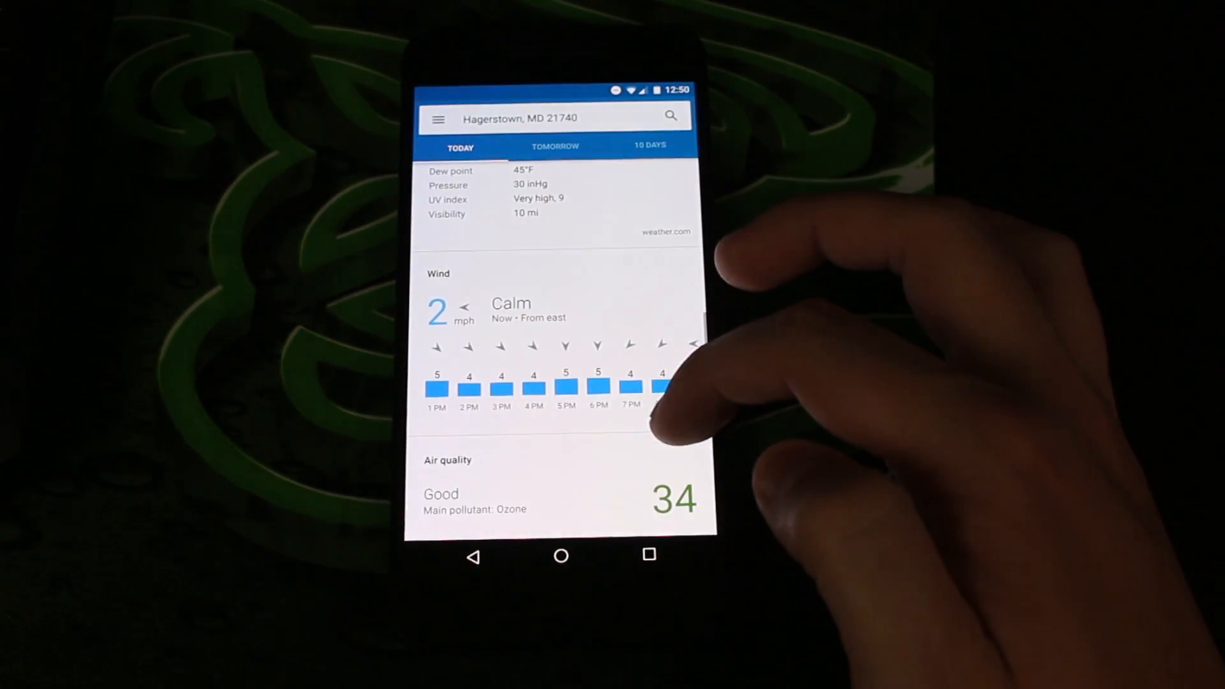
scroll("up", 3)
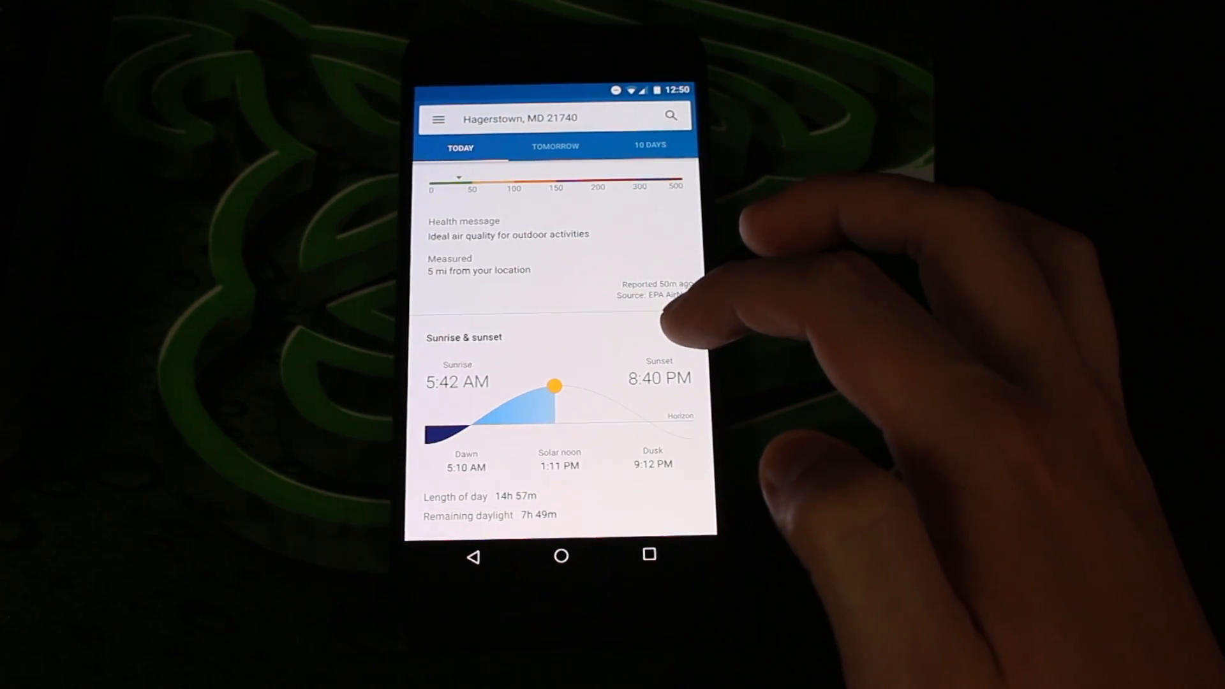
scroll("up", 3)
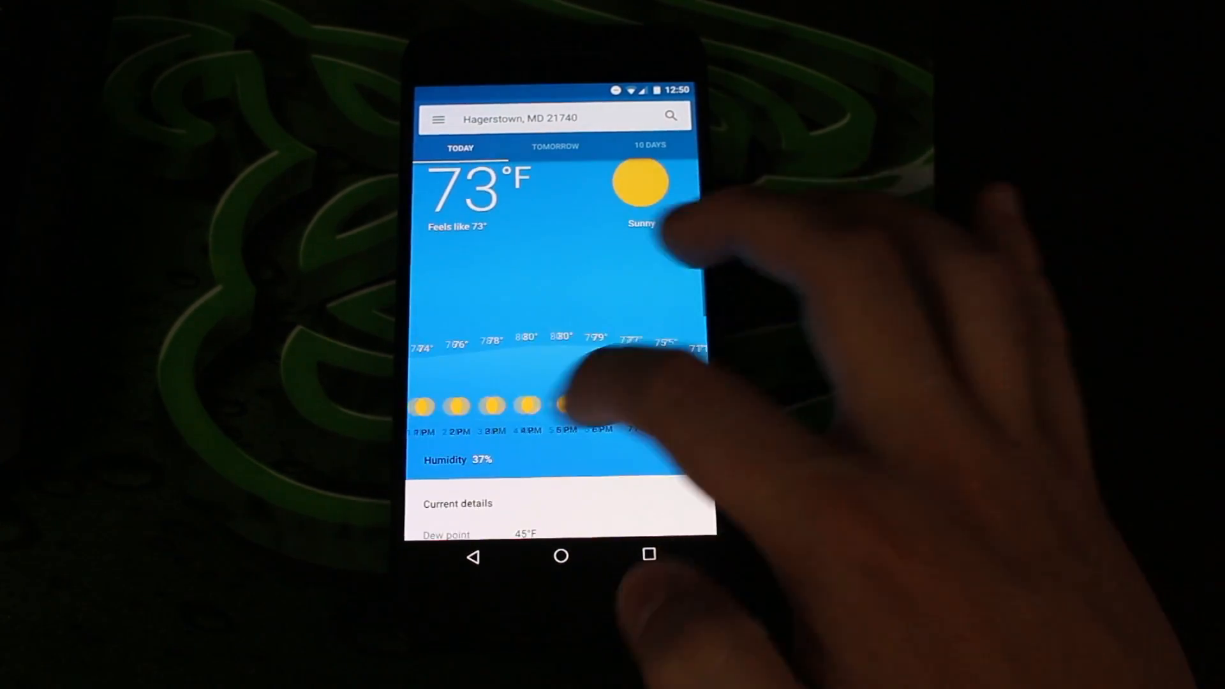
left_click(554, 147)
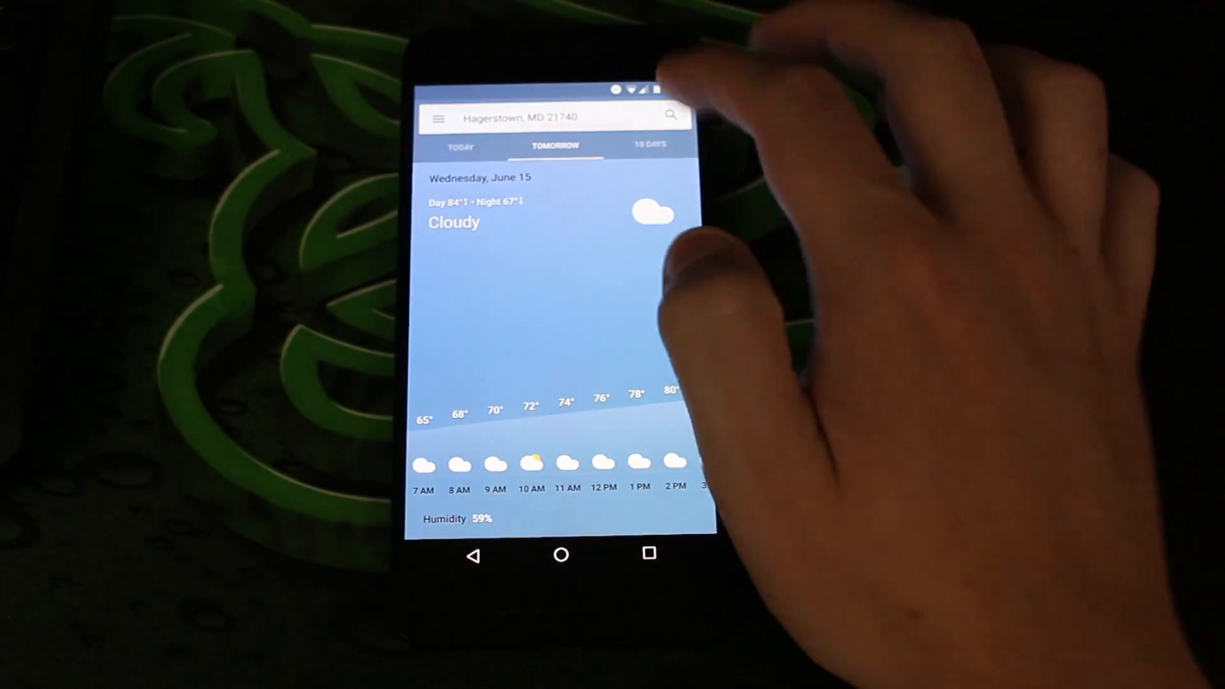
left_click(648, 145)
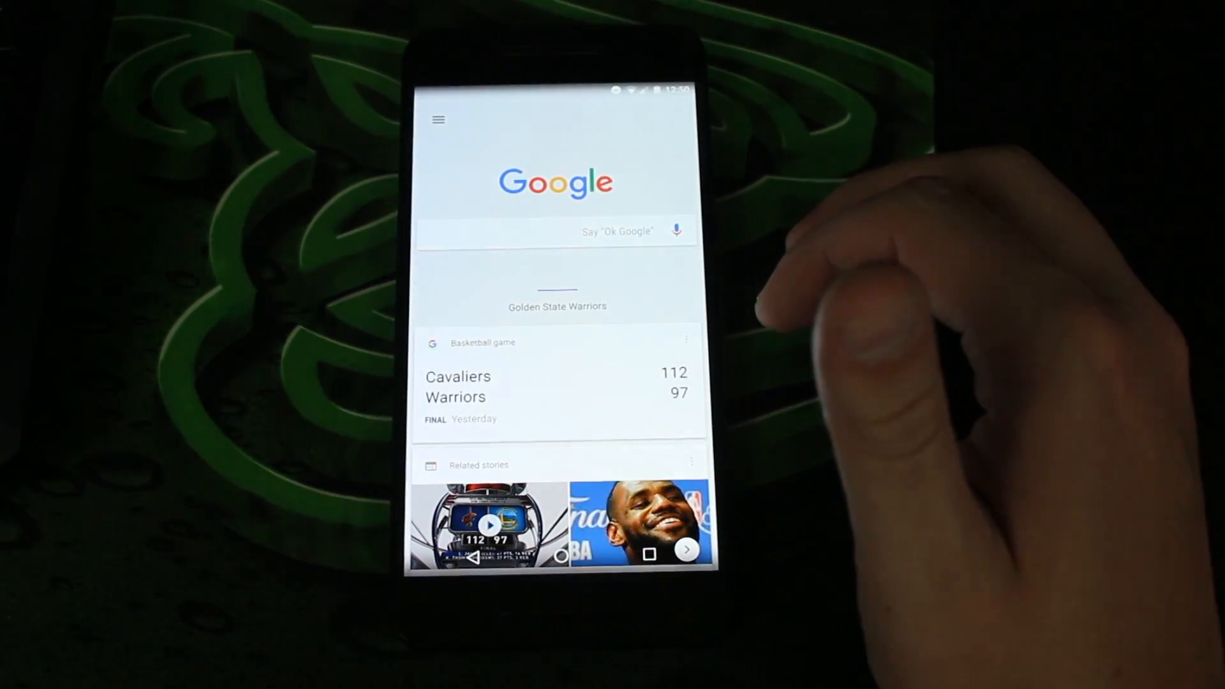
Scroll the Google Now feed and open Hagerstown's sunny weather forecast
scroll("down", 3)
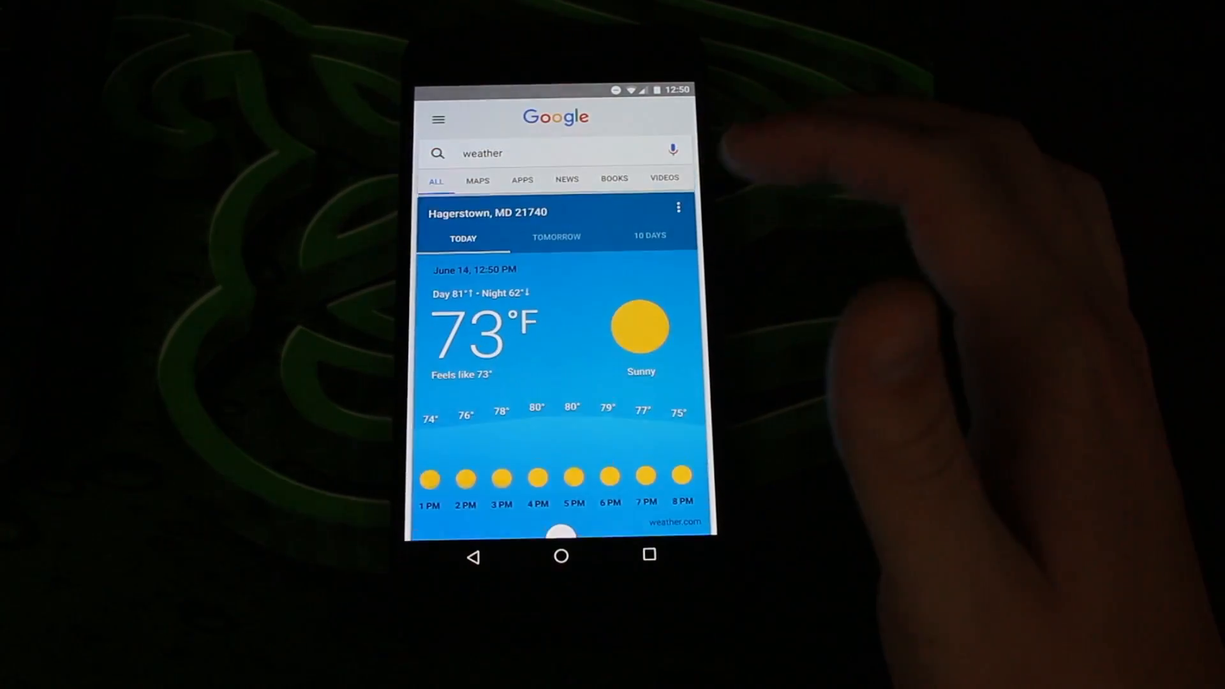
scroll("down", 3)
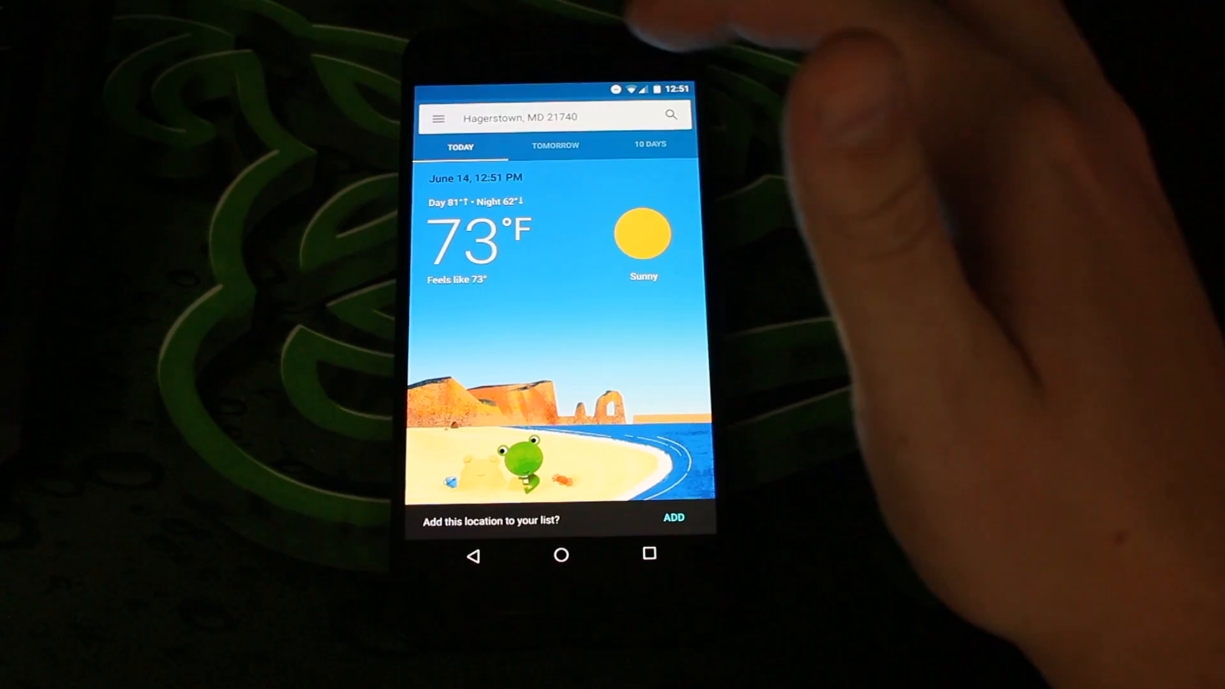
left_click(438, 117)
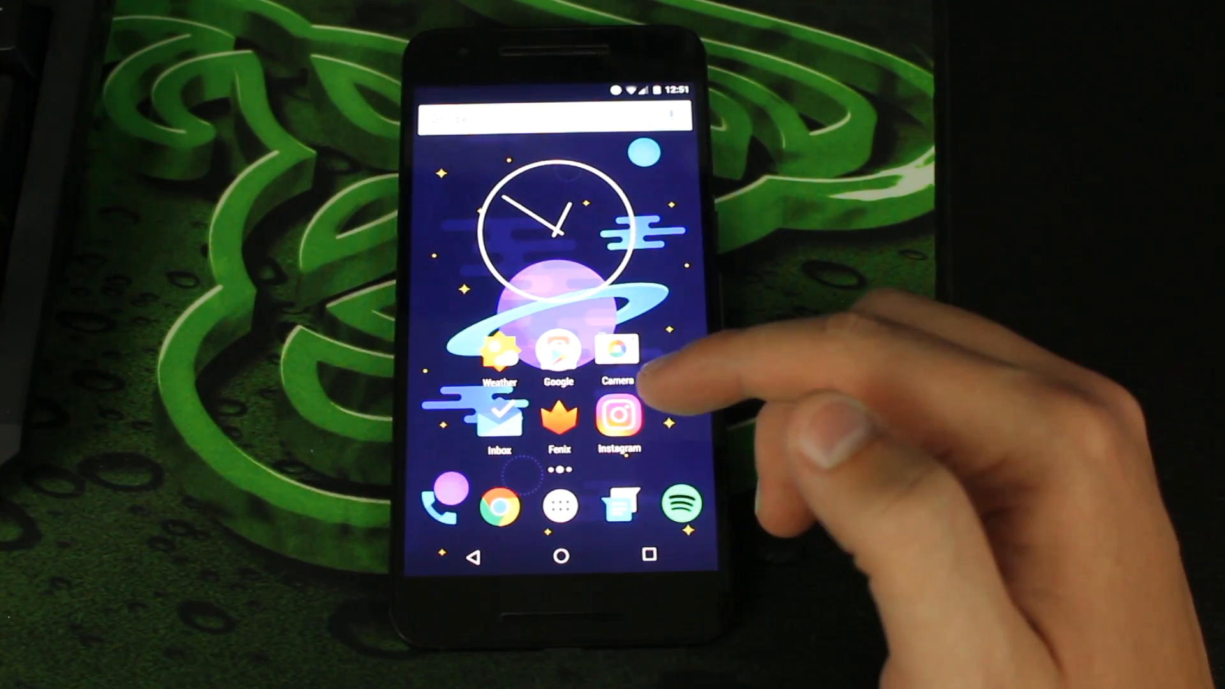
Launch Weather Timeline from the app drawer and open Hagerstown's timeline
left_click(560, 505)
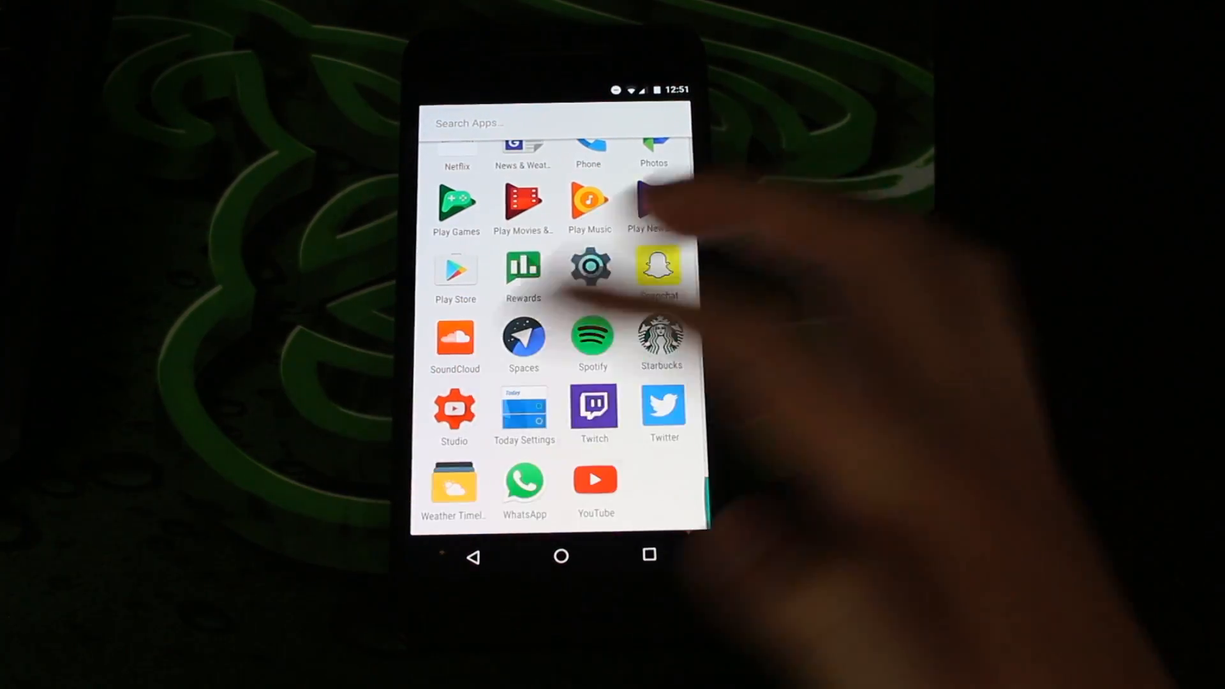
left_click(453, 478)
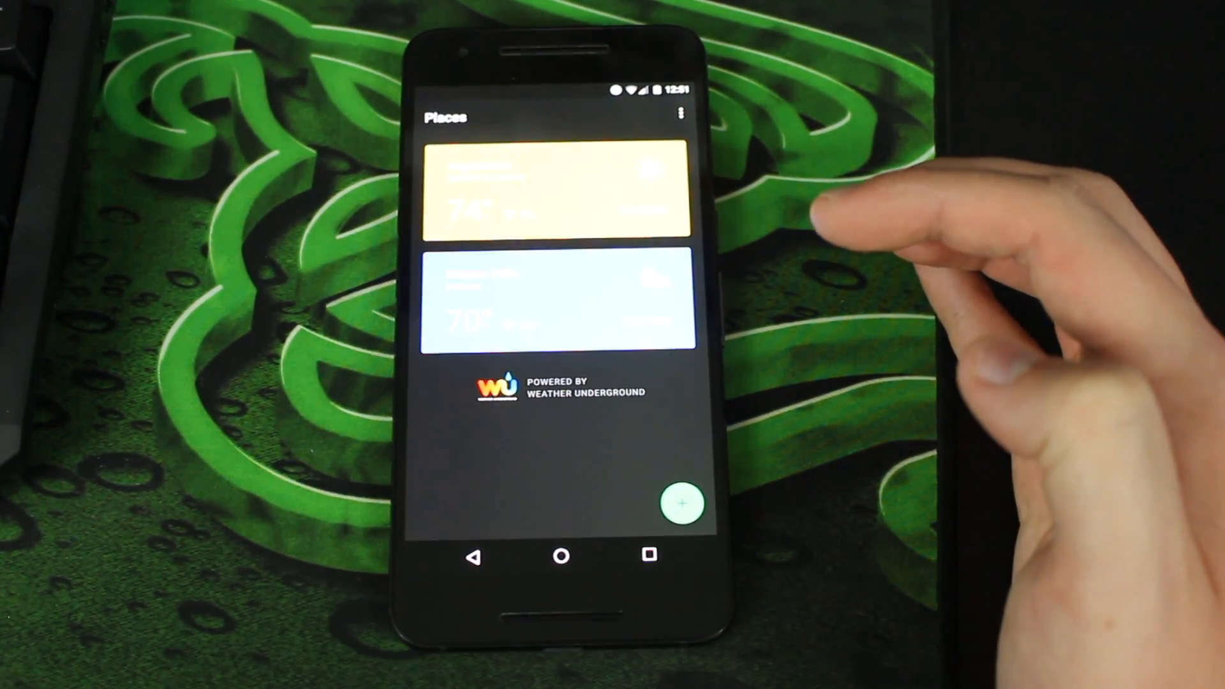
left_click(554, 195)
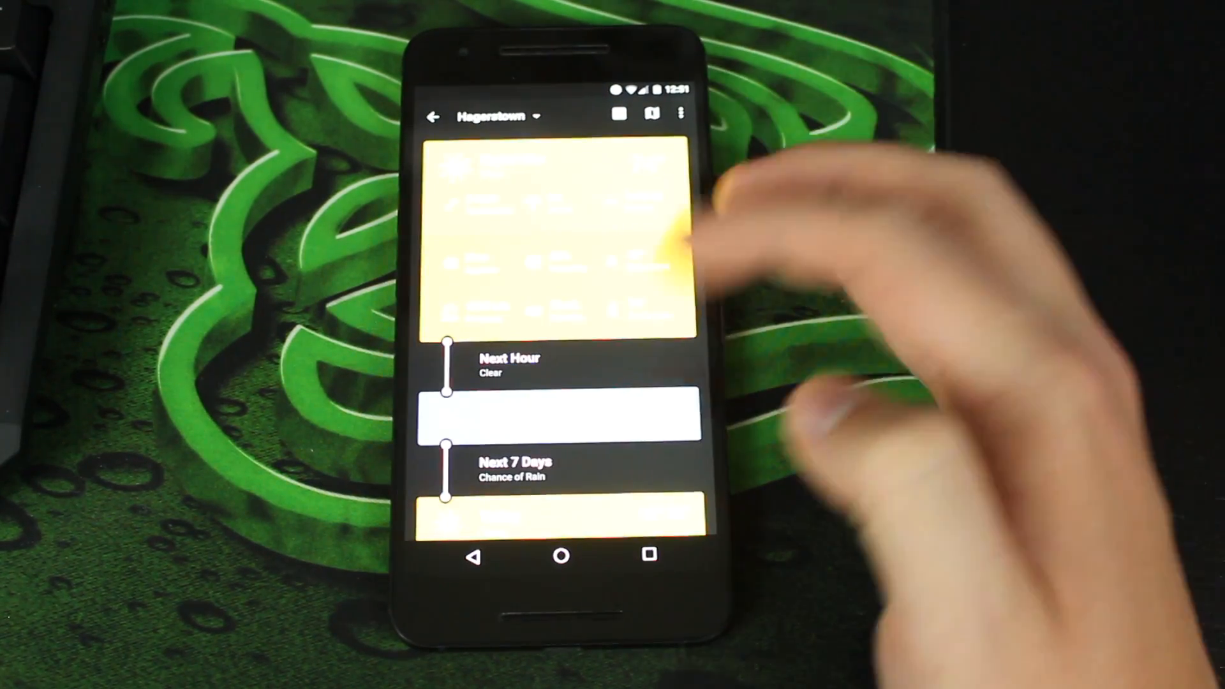
Go home, reopen Google Weather showing 74°F sunny, then open the app drawer
left_click(554, 414)
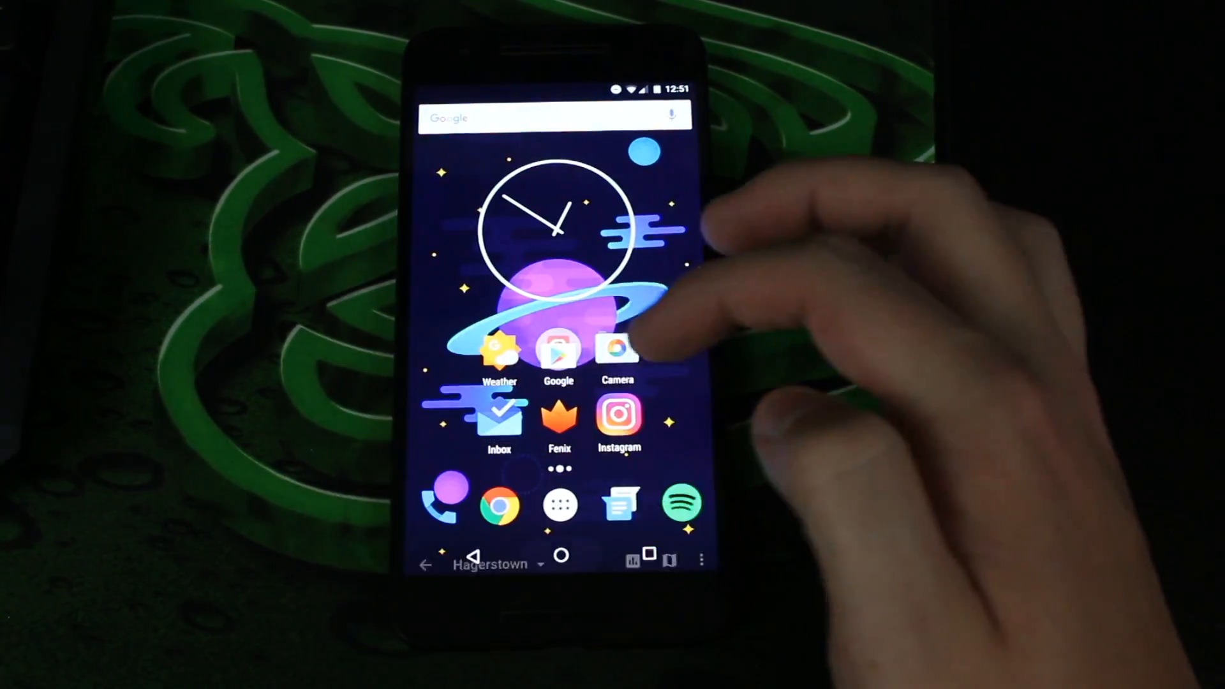
left_click(499, 351)
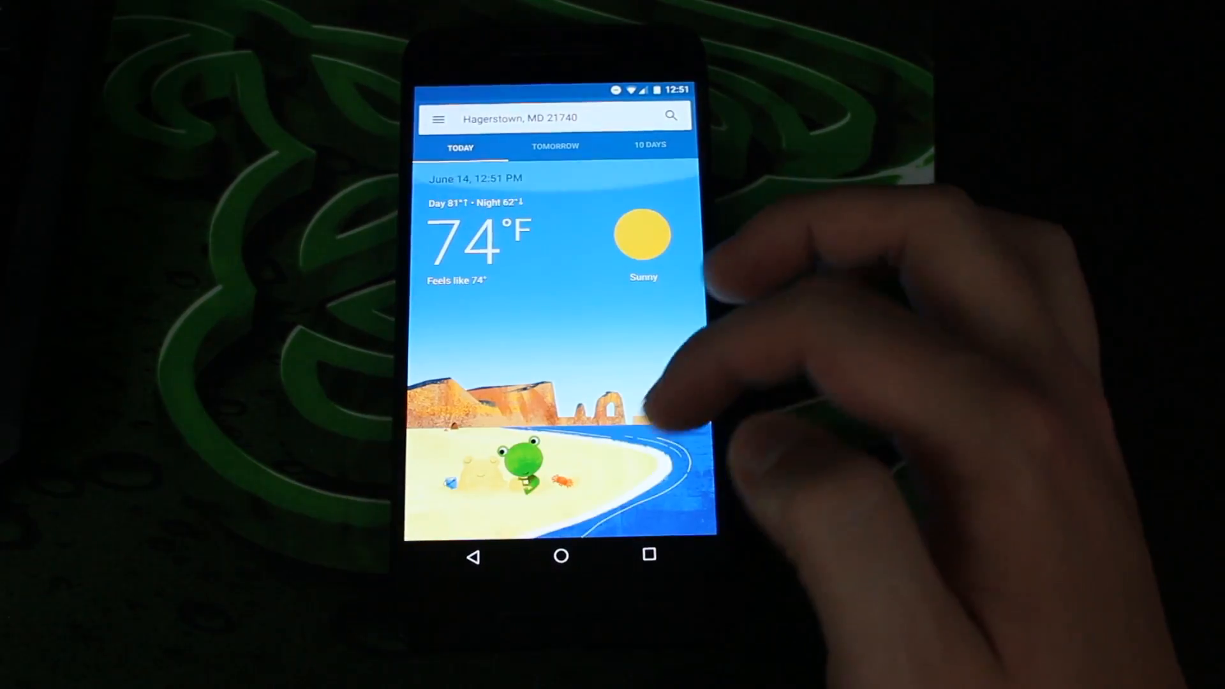
left_click(560, 556)
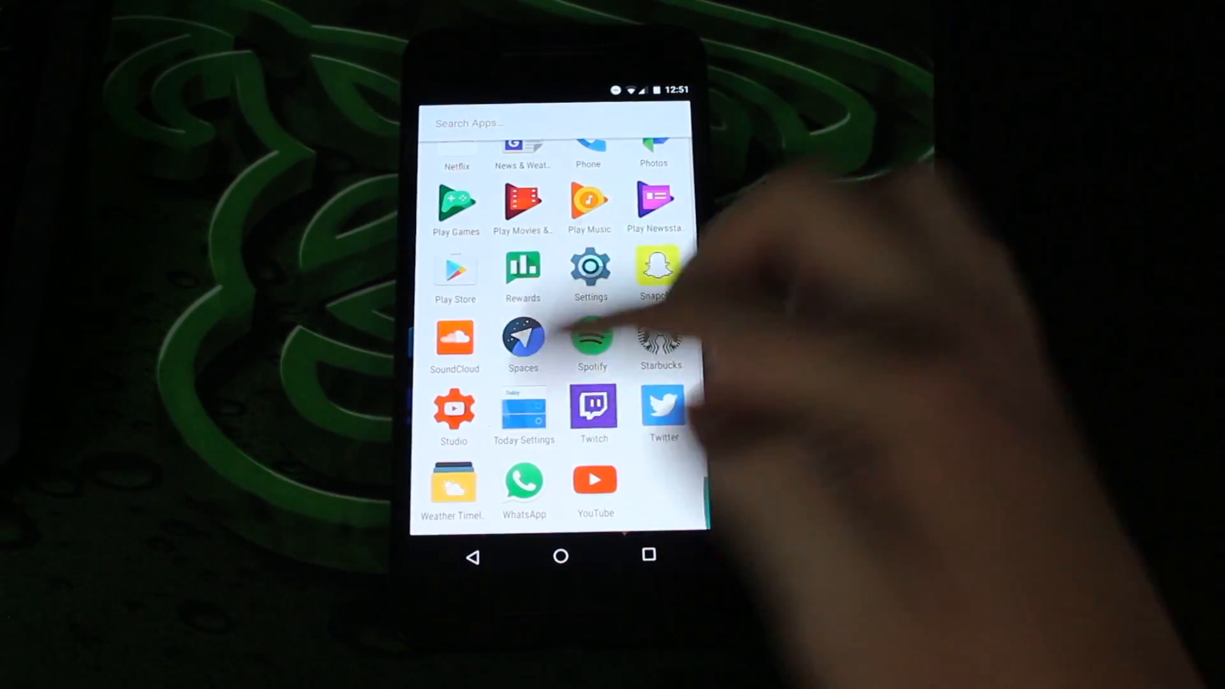
Launch Google Keep from the app drawer to show the WWDC 2016 note
left_click(523, 410)
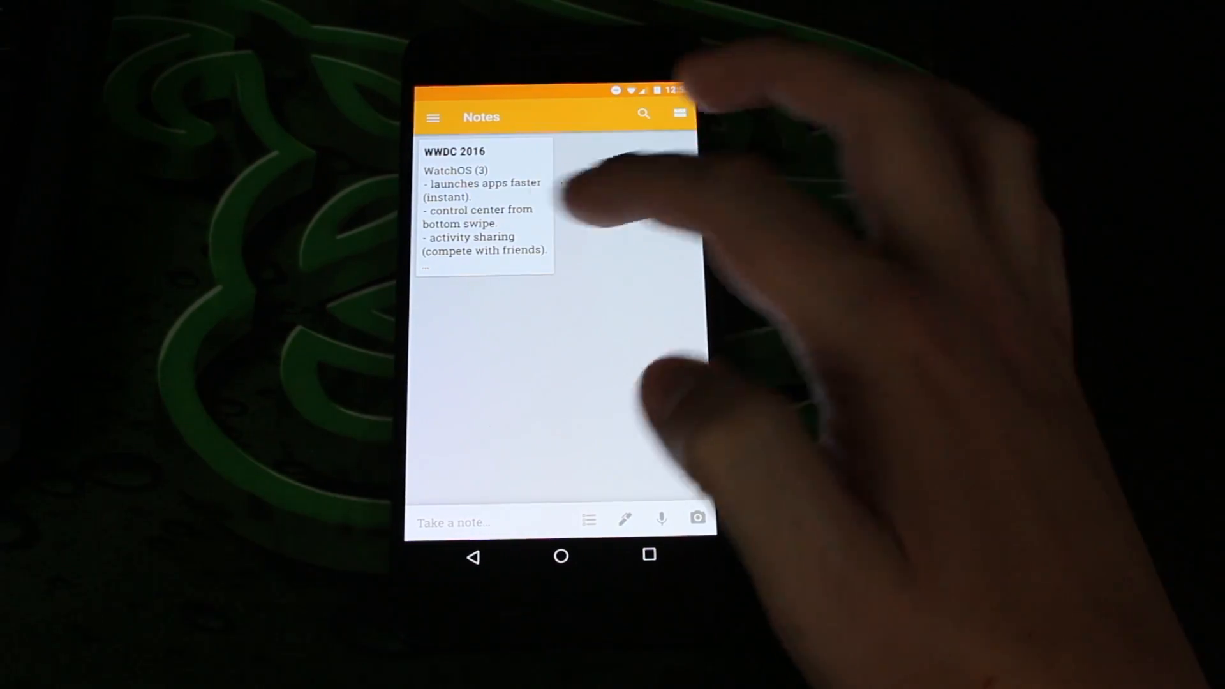
Read the WWDC 2016 note on watchOS, tvOS, macOS and iOS 10, then go home
left_click(483, 211)
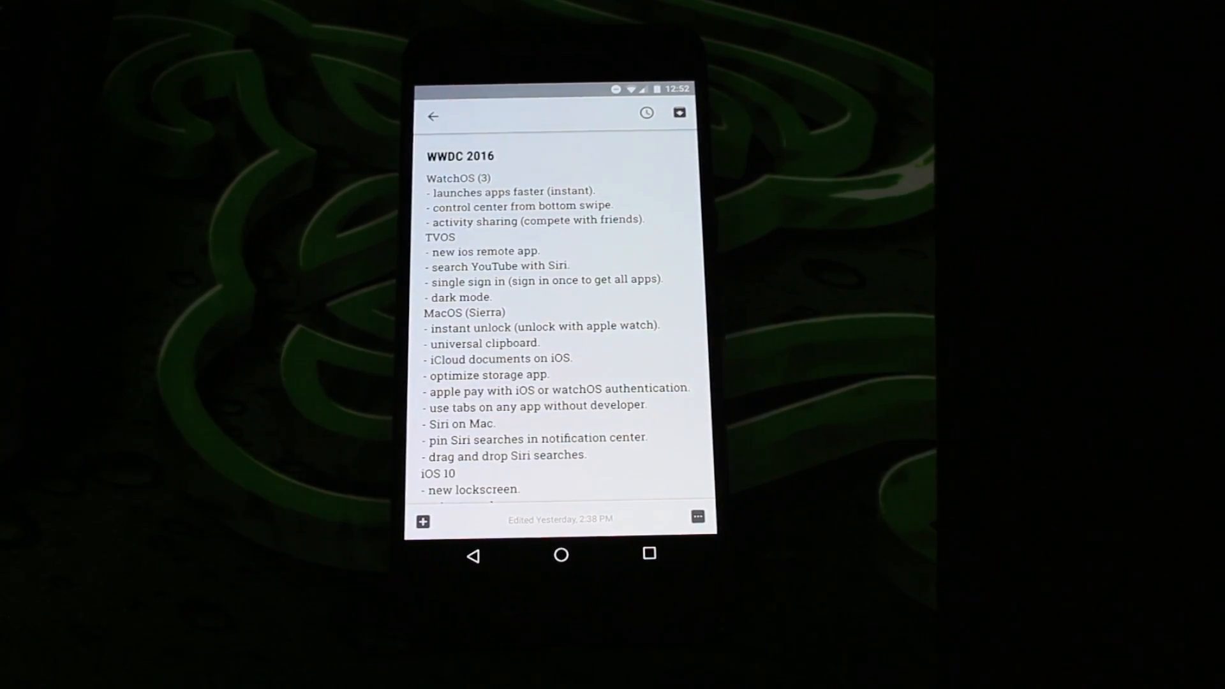
left_click(560, 555)
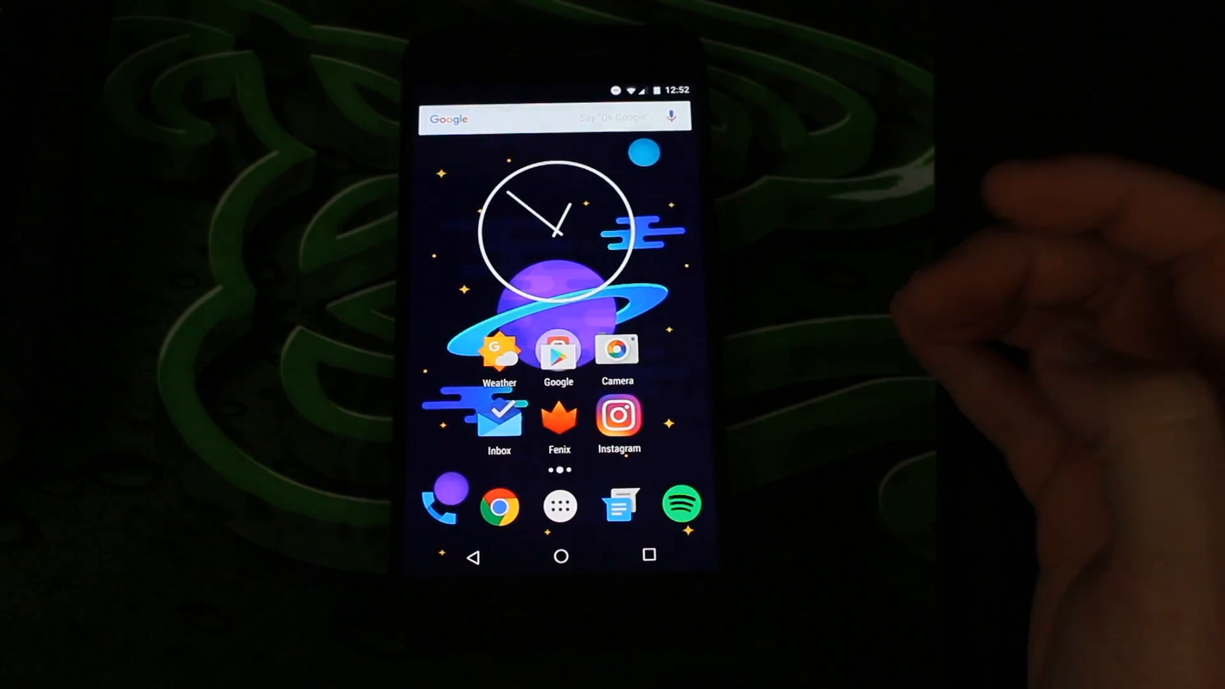